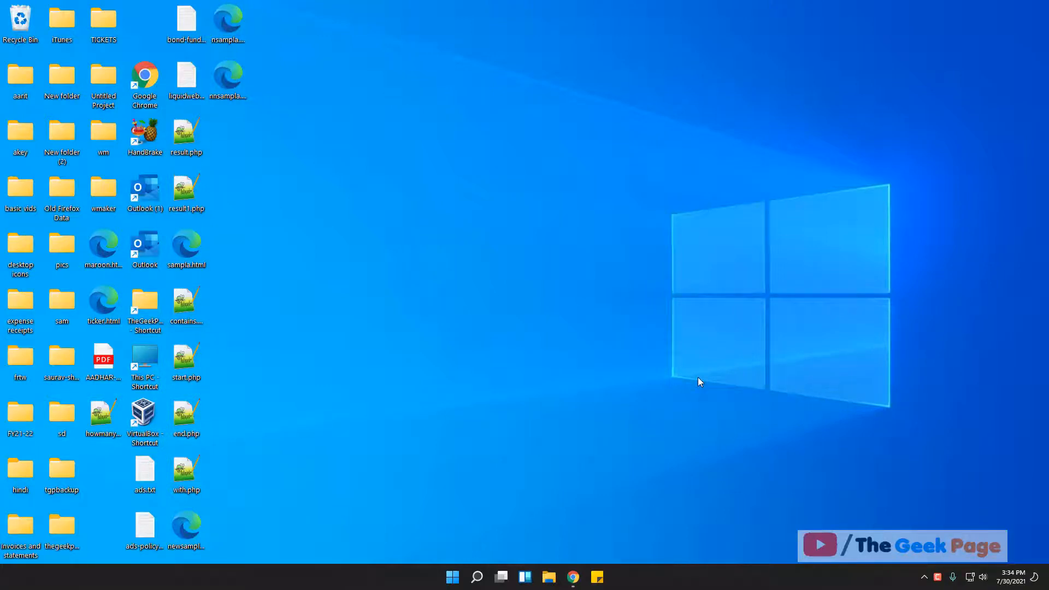
mouse_move(610, 365)
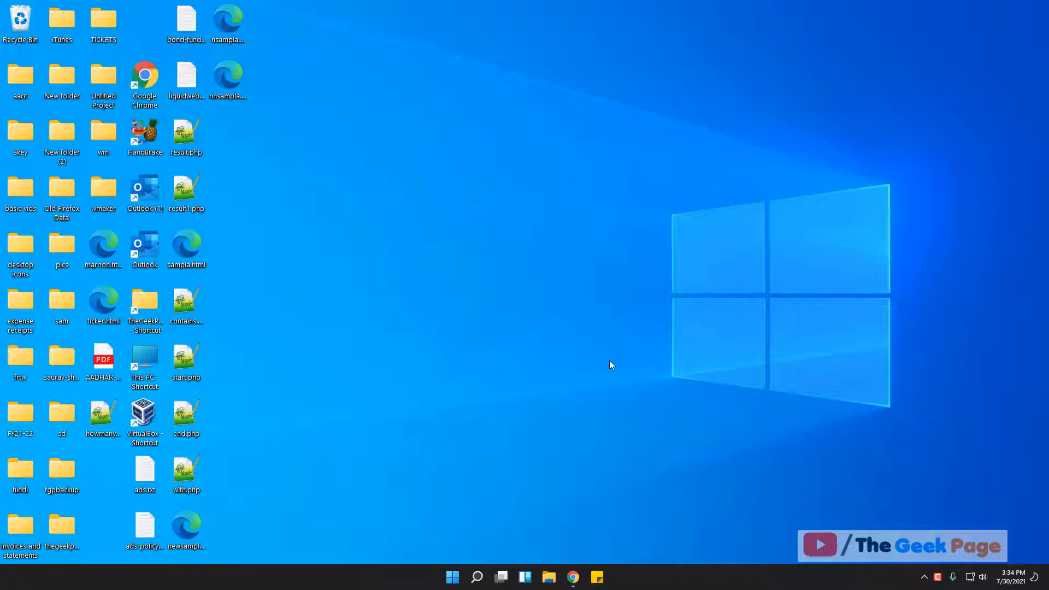
mouse_move(573, 402)
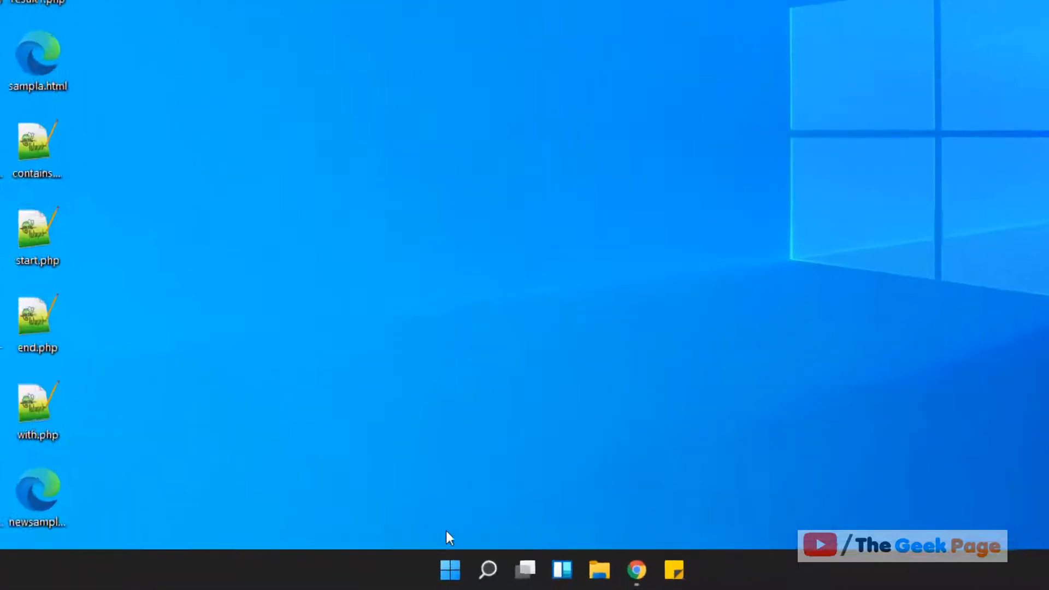
Launch Windows Settings from the Start button's right-click menu
right_click(449, 569)
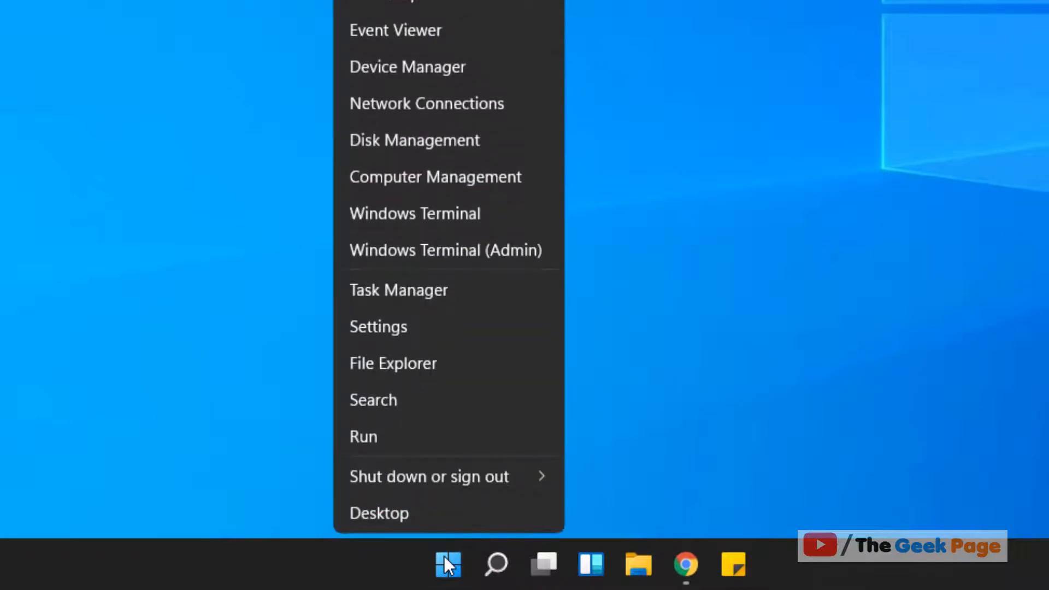
left_click(378, 327)
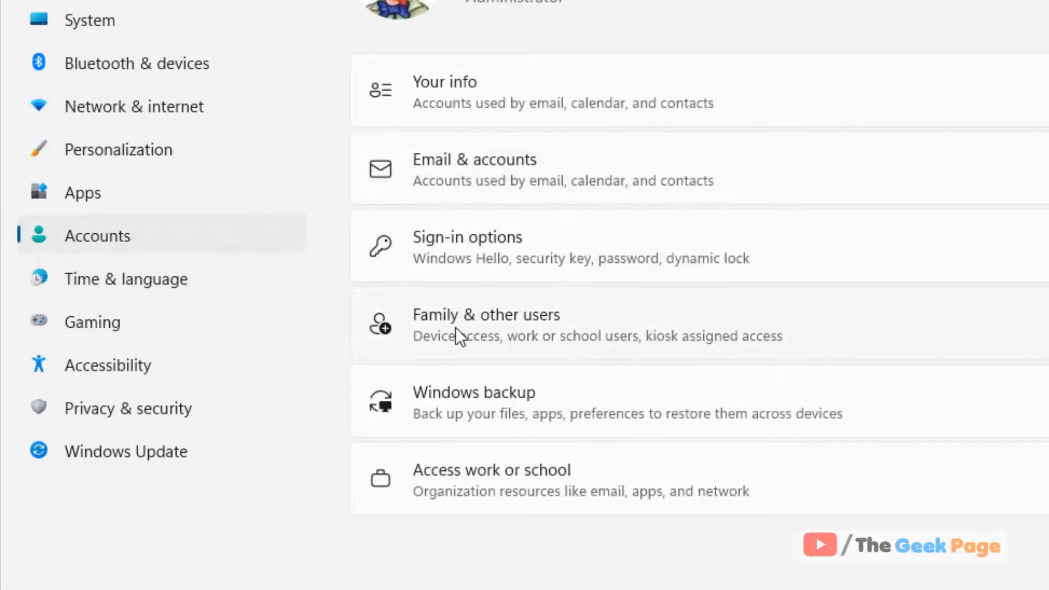
mouse_move(487, 334)
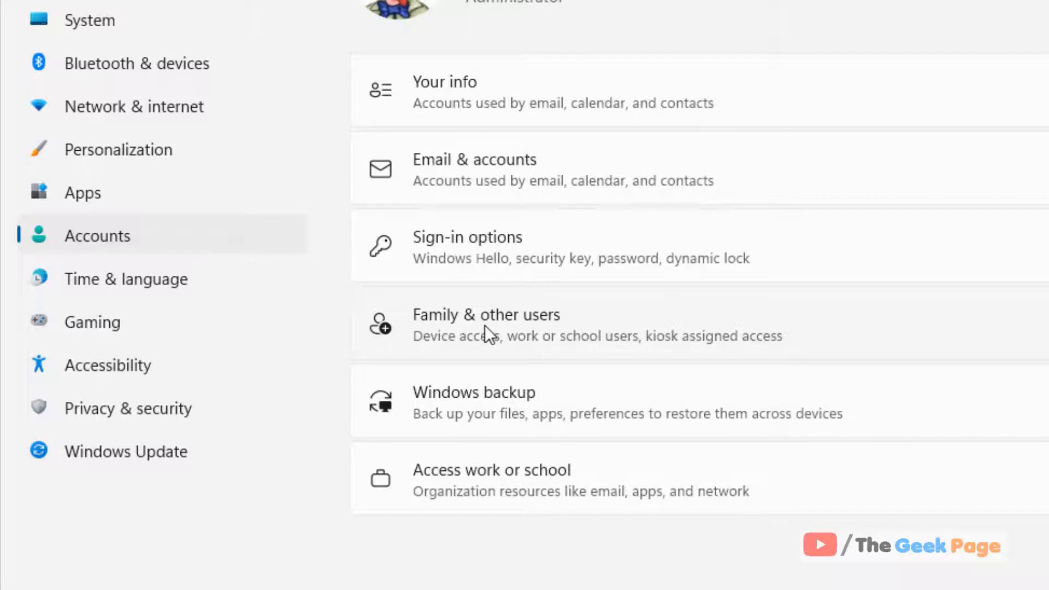
Open Family & other users and expand the local account alex's options
left_click(487, 325)
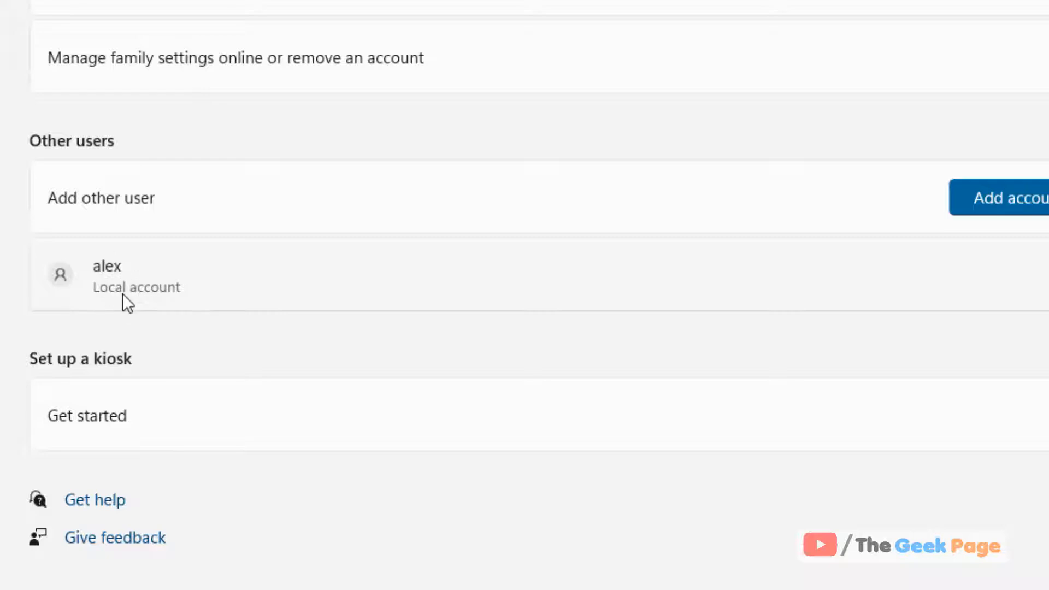
mouse_move(156, 295)
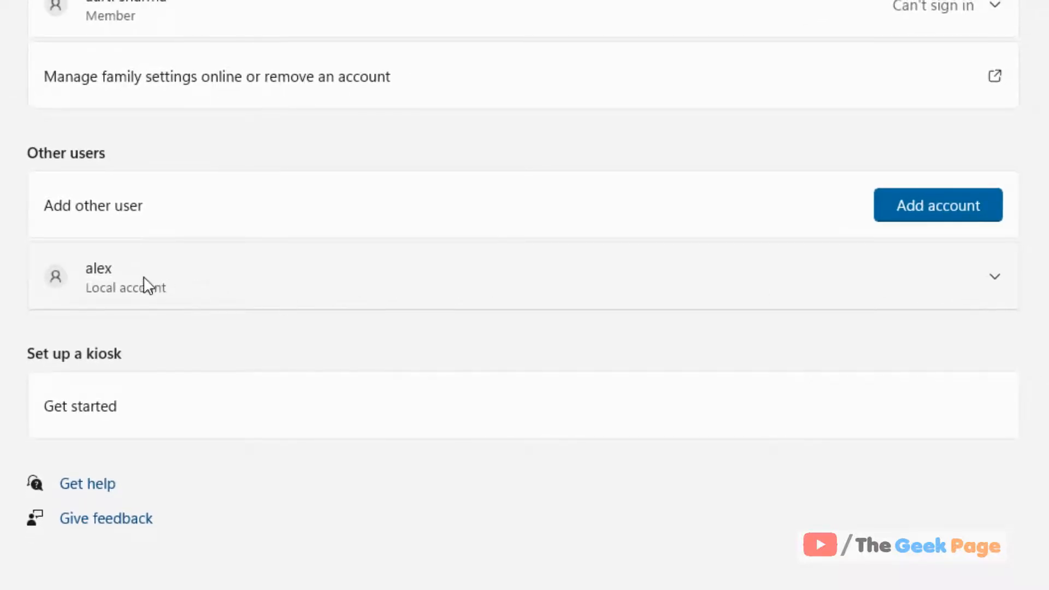
left_click(994, 276)
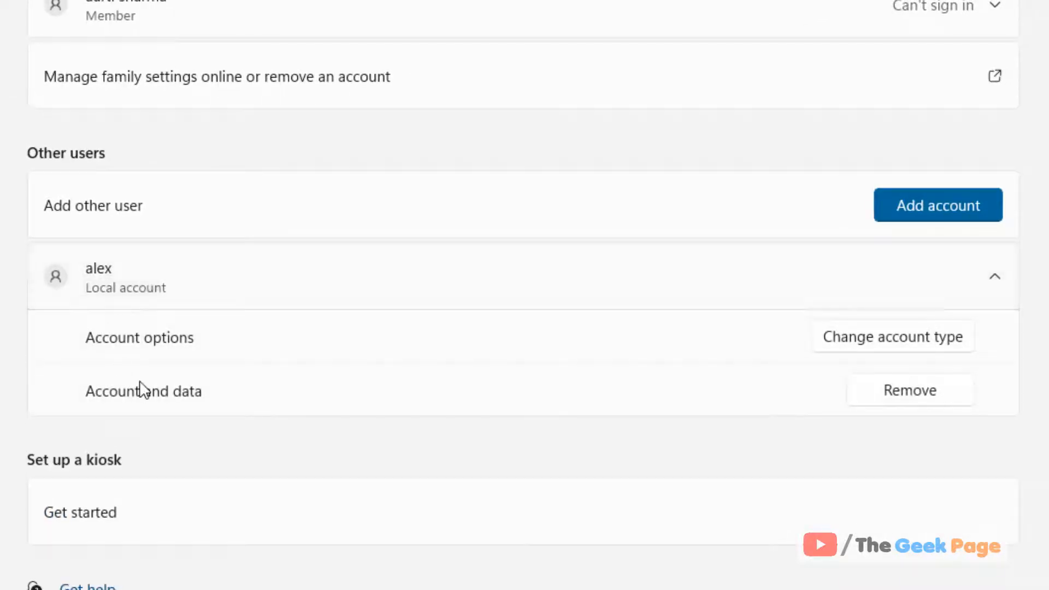
mouse_move(240, 346)
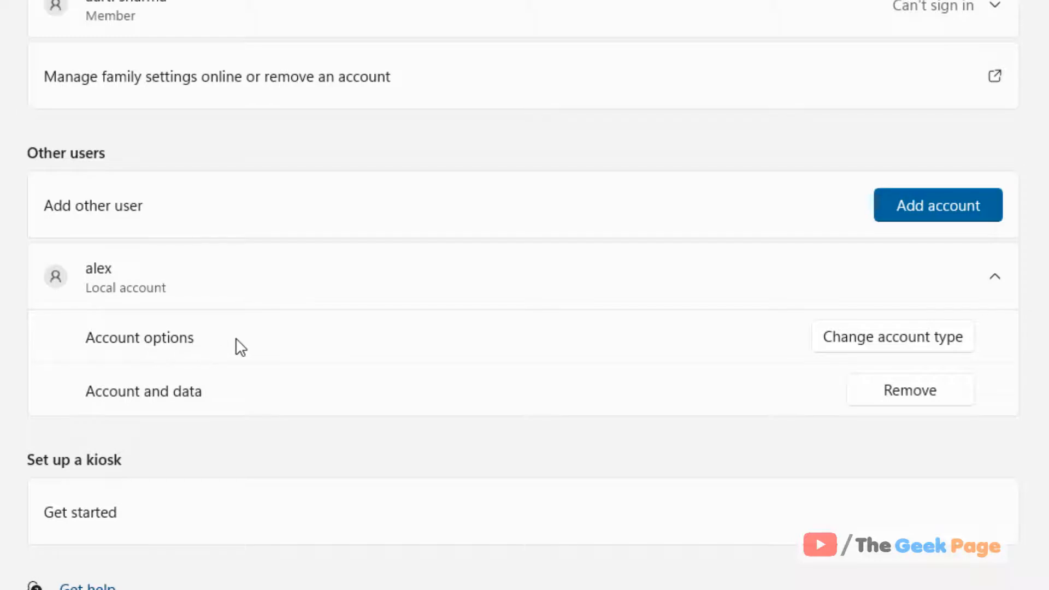
mouse_move(166, 352)
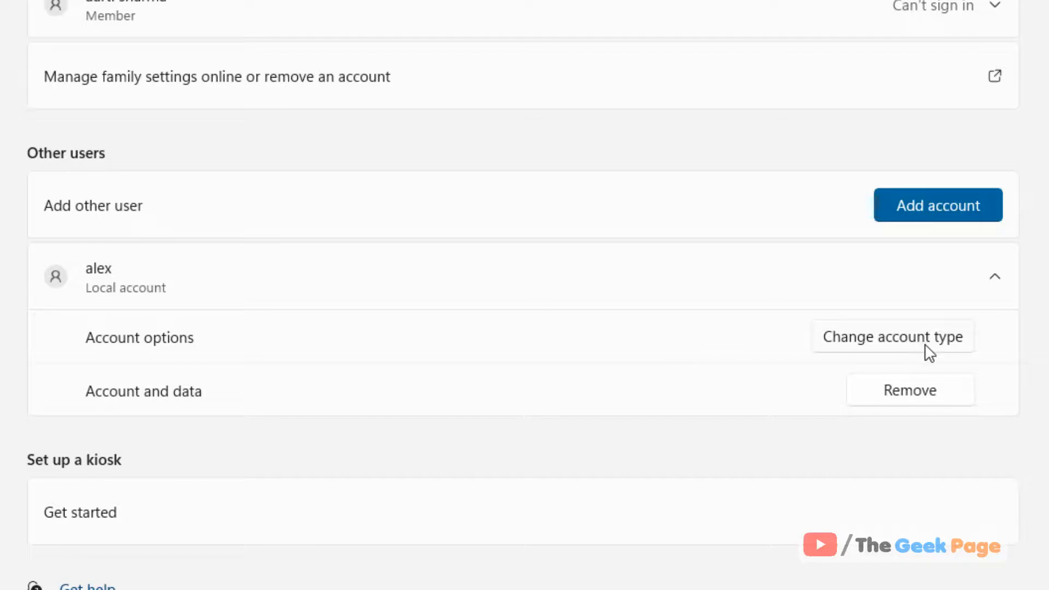
Change alex's account type from Standard User to Administrator and confirm with OK
left_click(892, 336)
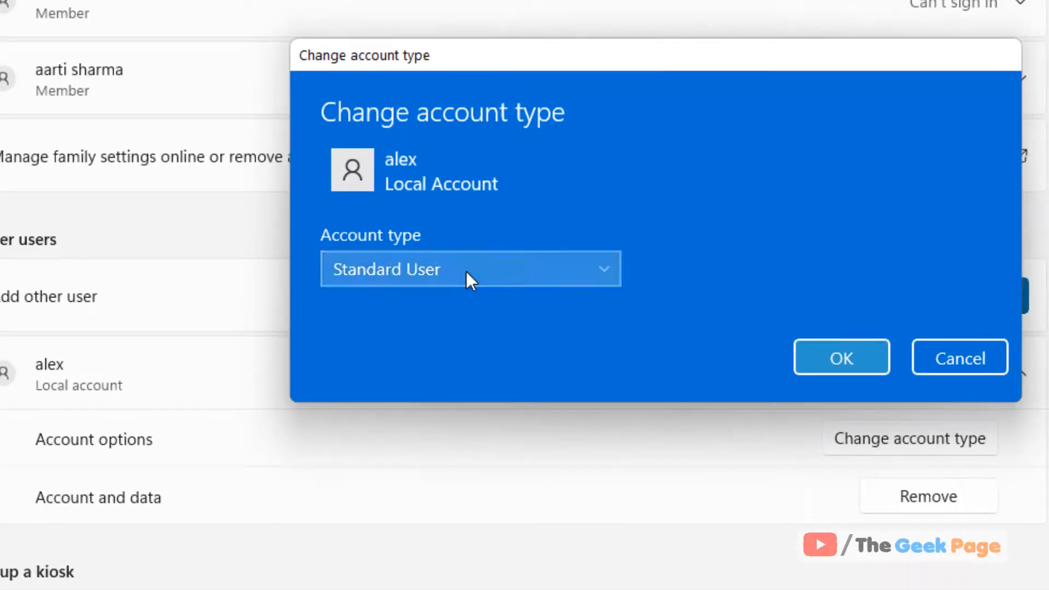
left_click(470, 268)
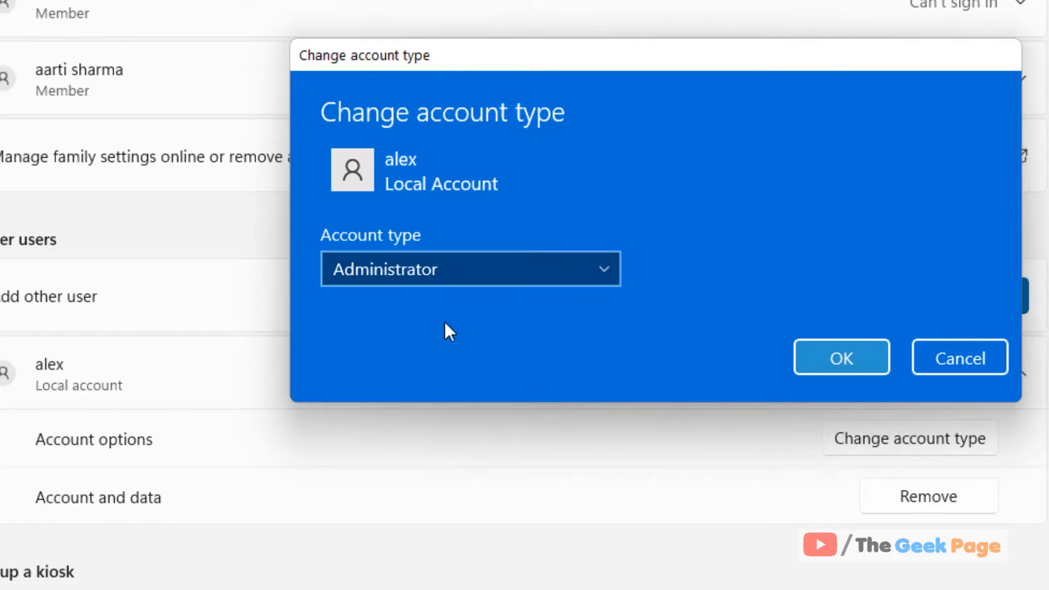
left_click(840, 357)
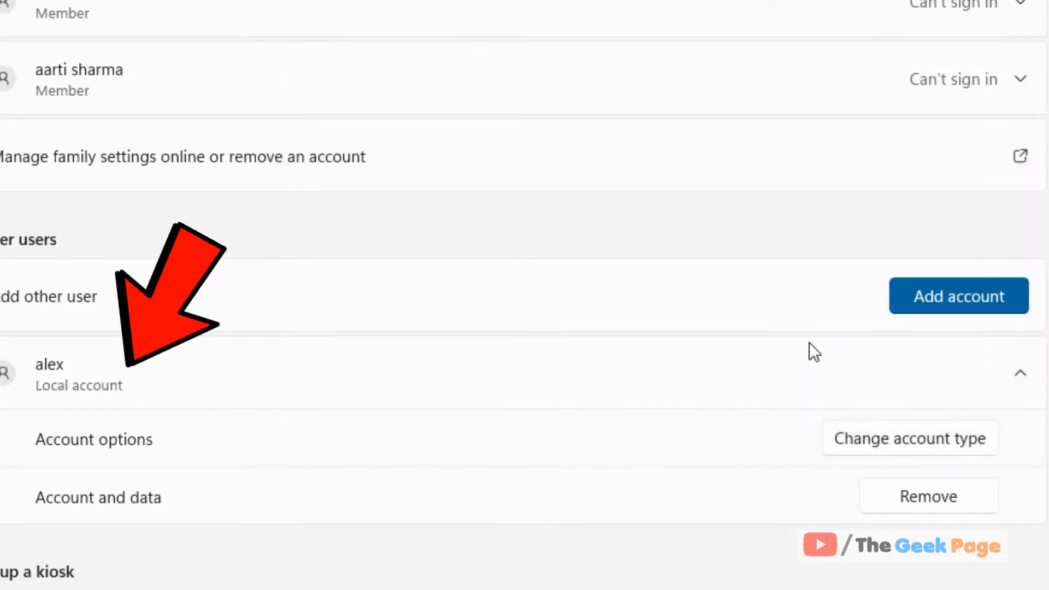